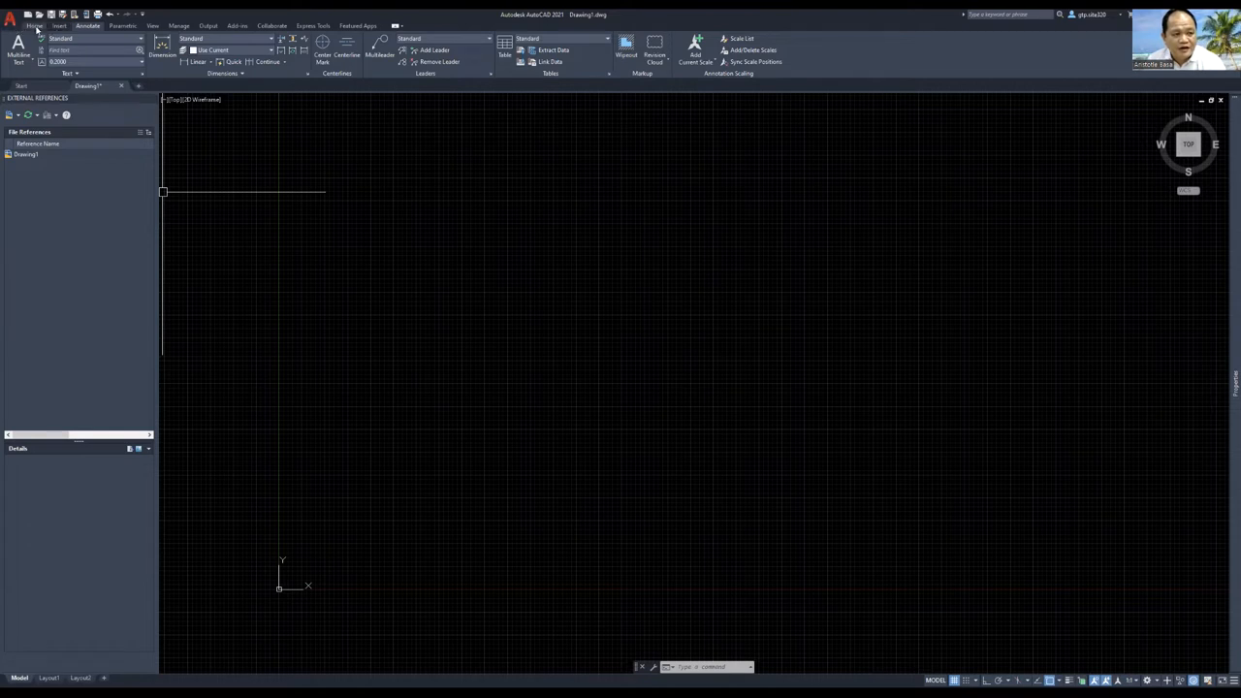
# - Browse the Home, Annotate, Parametric, Output and Express Tools ribbon tabs, returning to Home
pyautogui.click(35, 25)
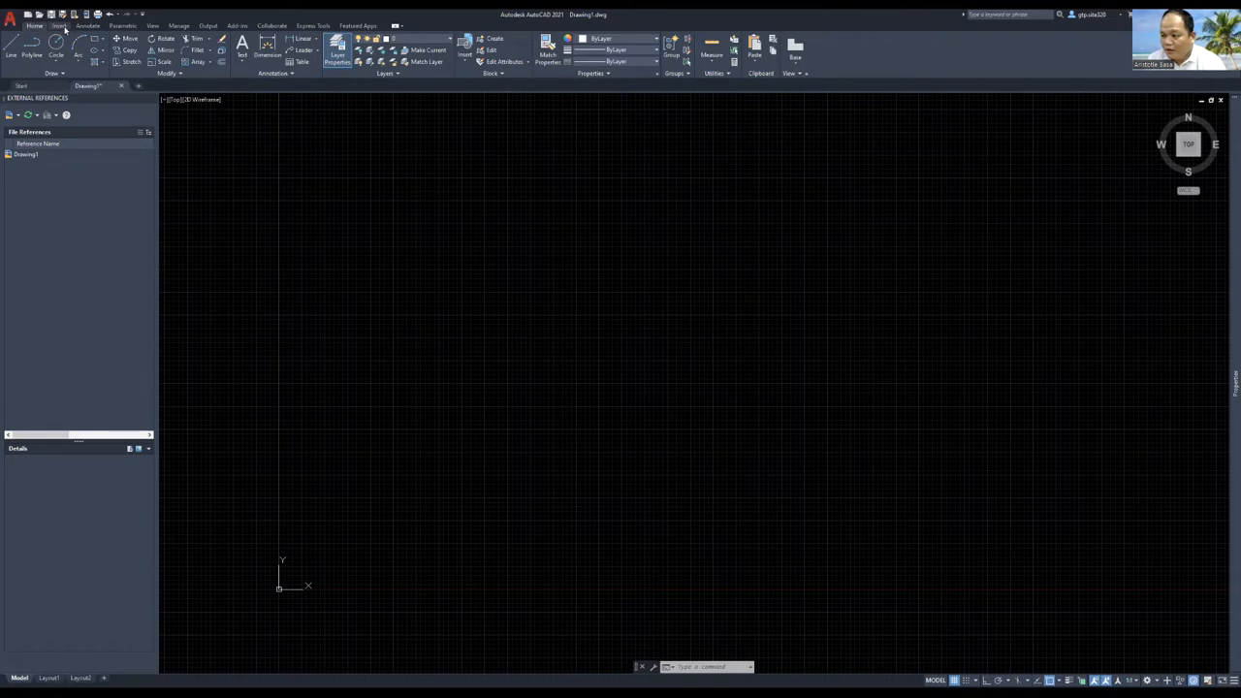
pyautogui.click(89, 26)
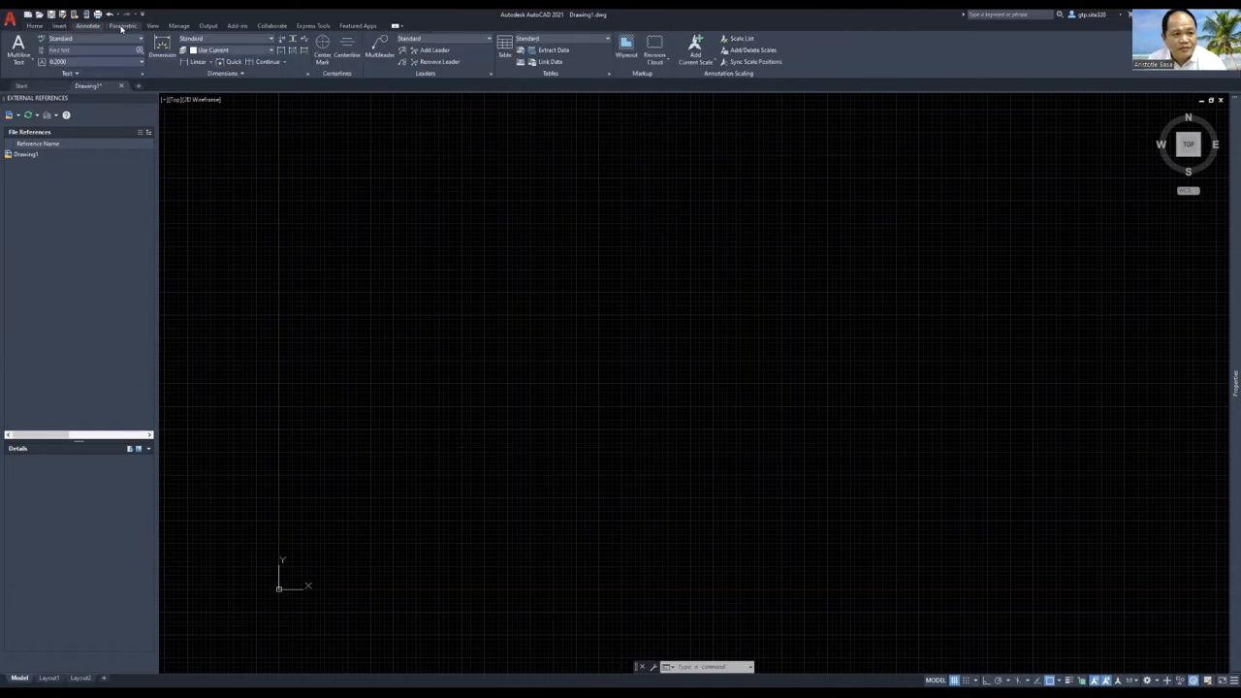
pyautogui.click(122, 25)
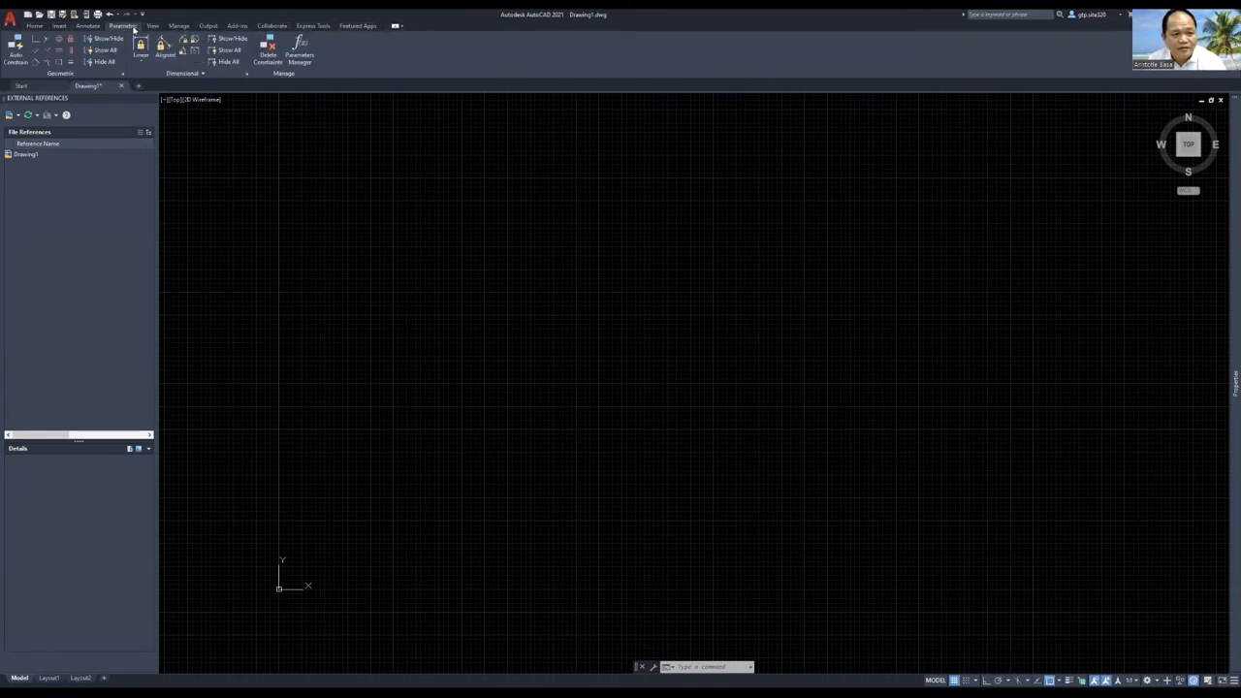
pyautogui.click(209, 25)
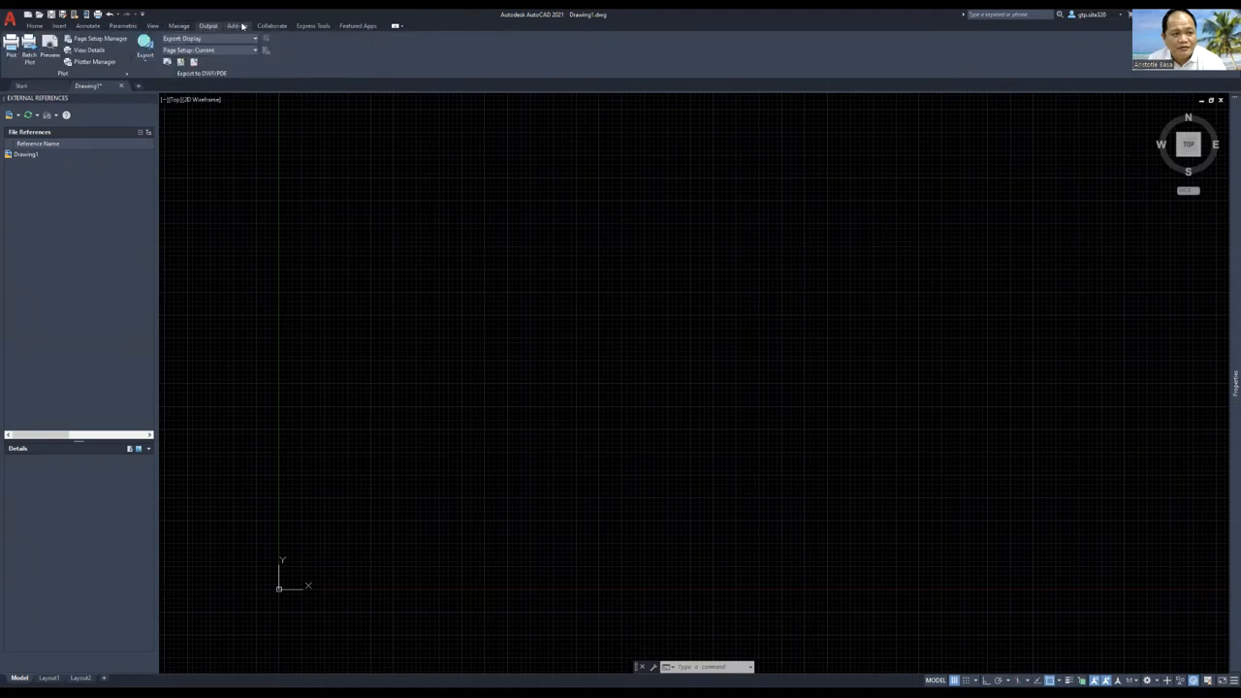
pyautogui.click(312, 25)
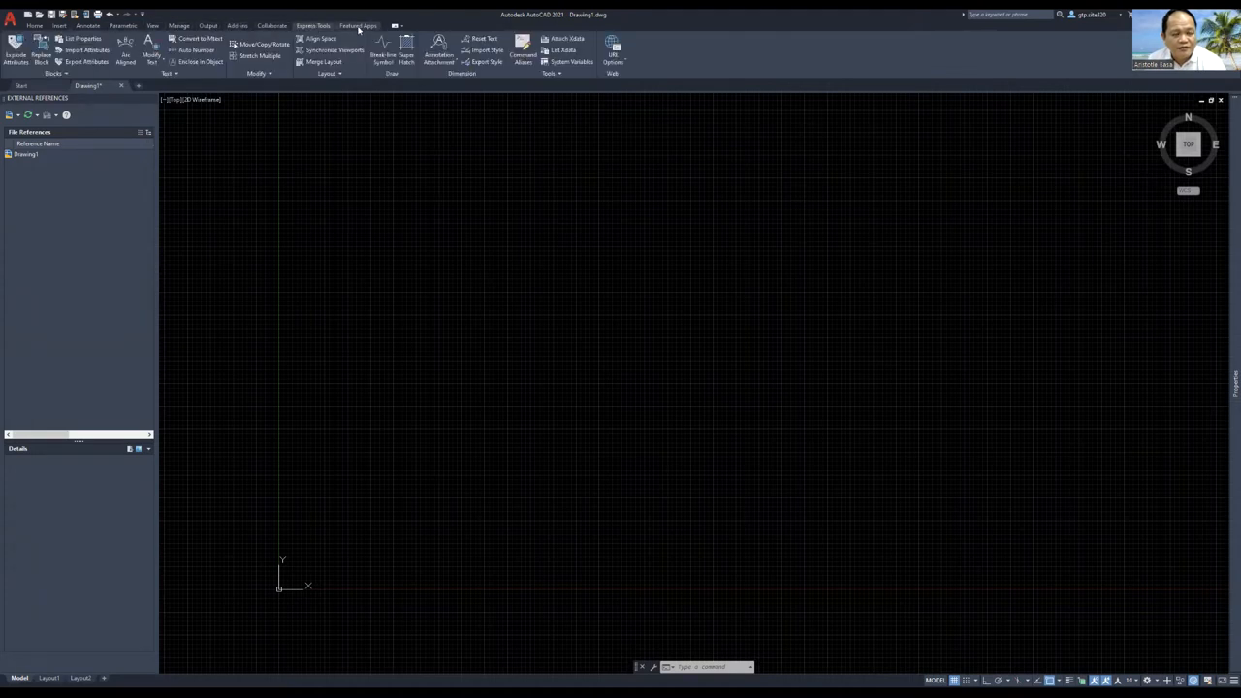
pyautogui.click(35, 25)
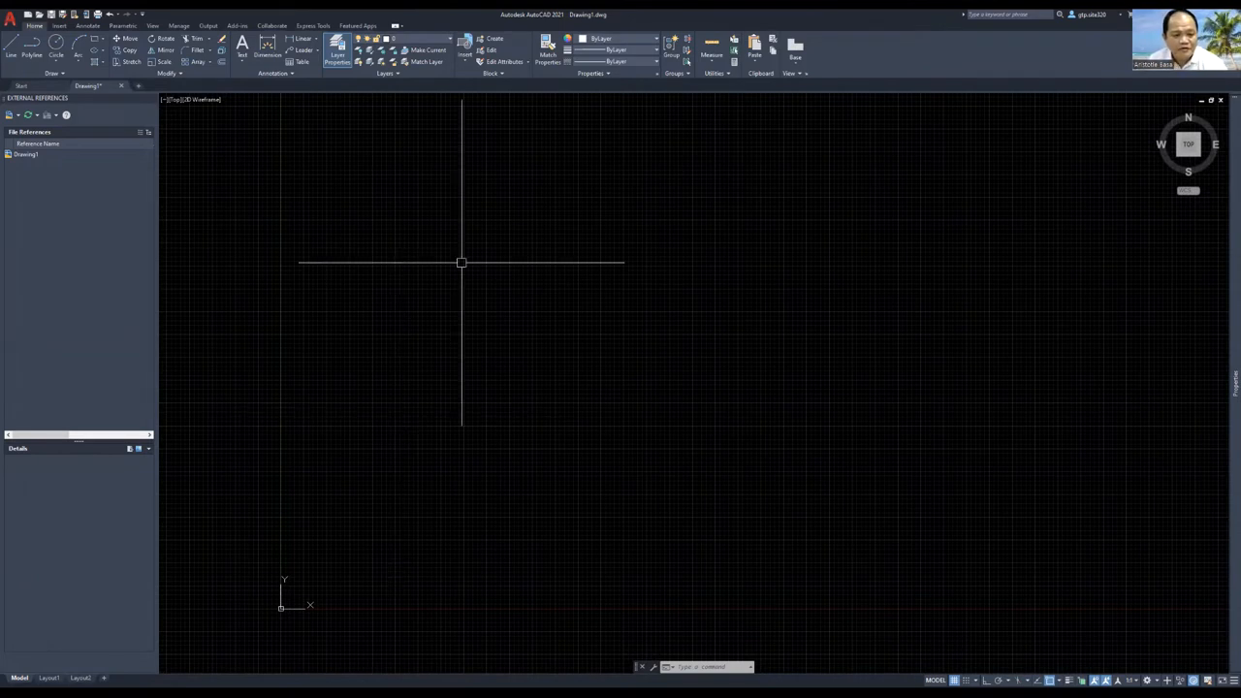
pyautogui.moveTo(737, 353)
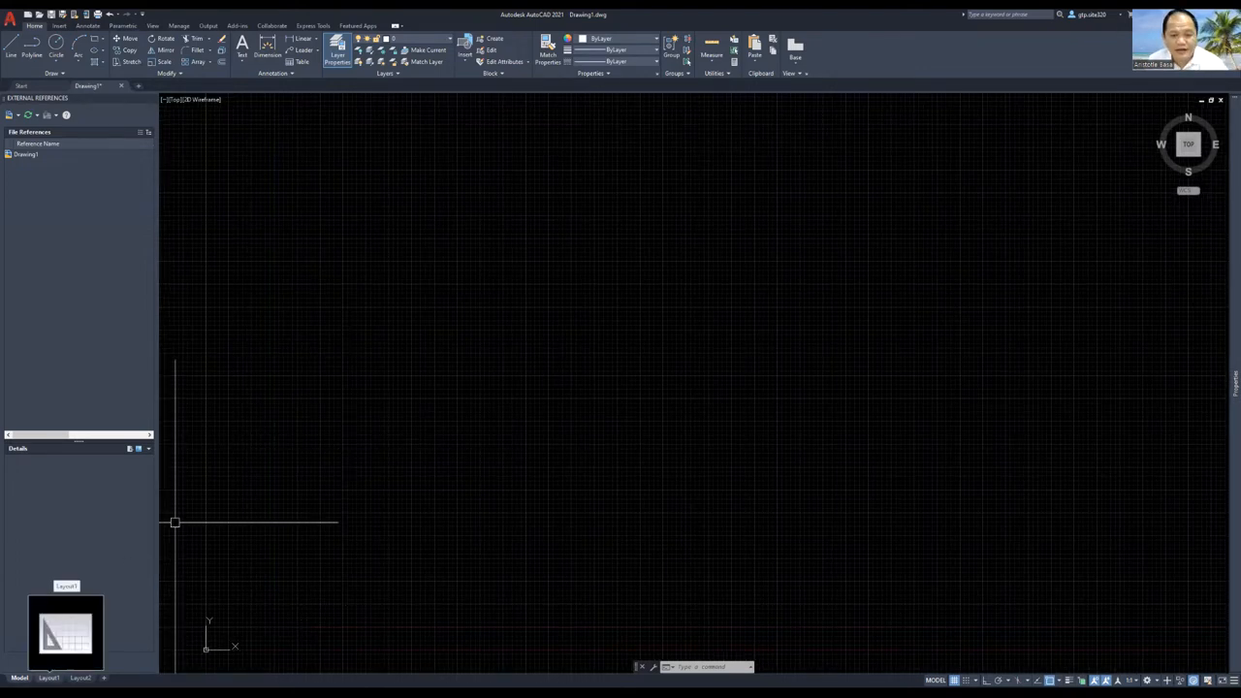
pyautogui.click(49, 677)
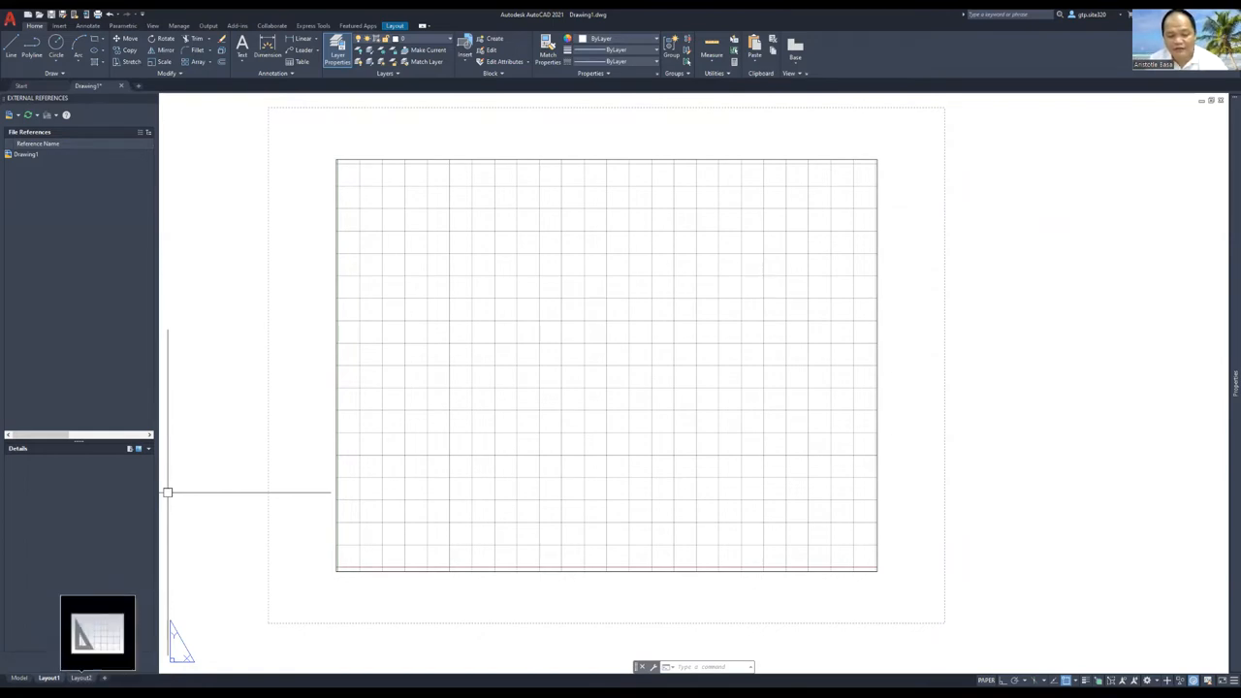
pyautogui.click(81, 679)
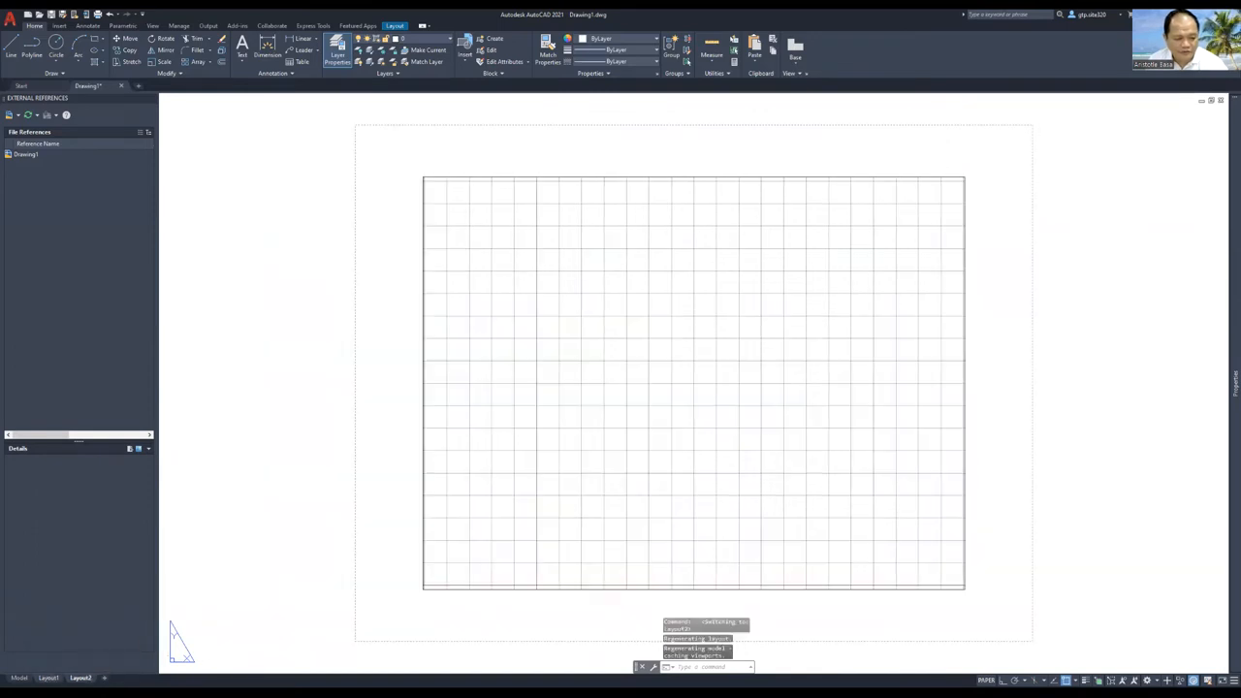
pyautogui.rightClick(80, 679)
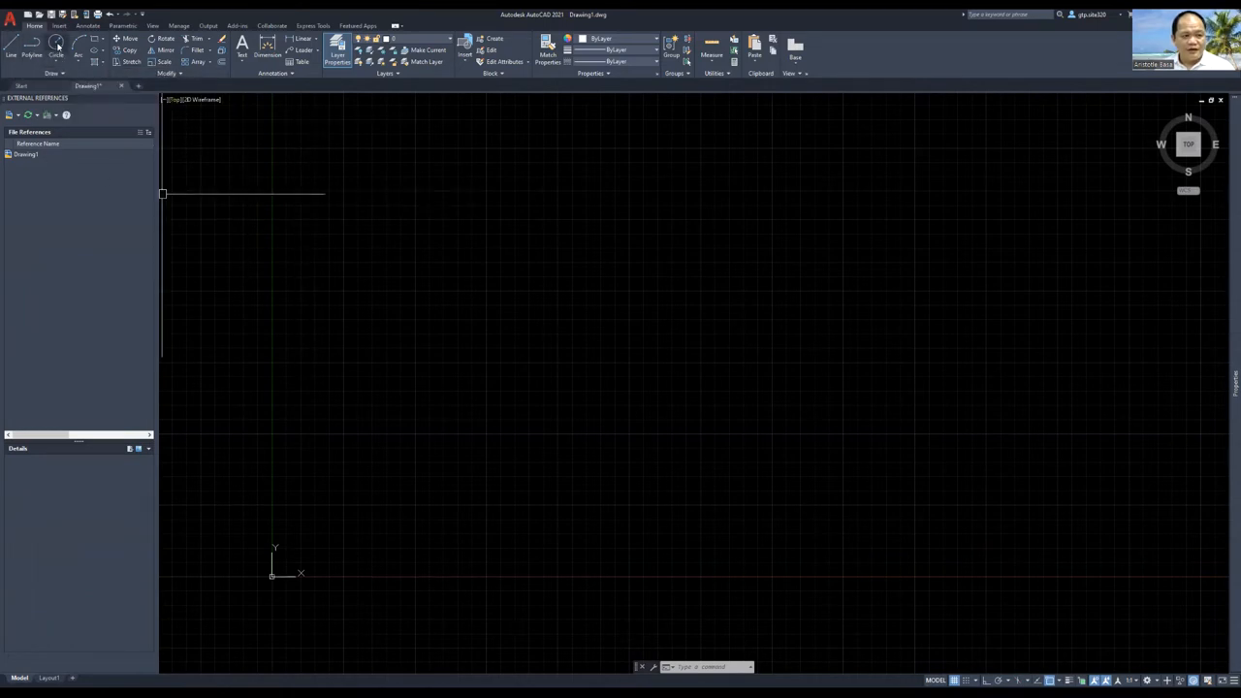
# - Draw a circle centred at 0,0 with radius 5000
pyautogui.click(54, 46)
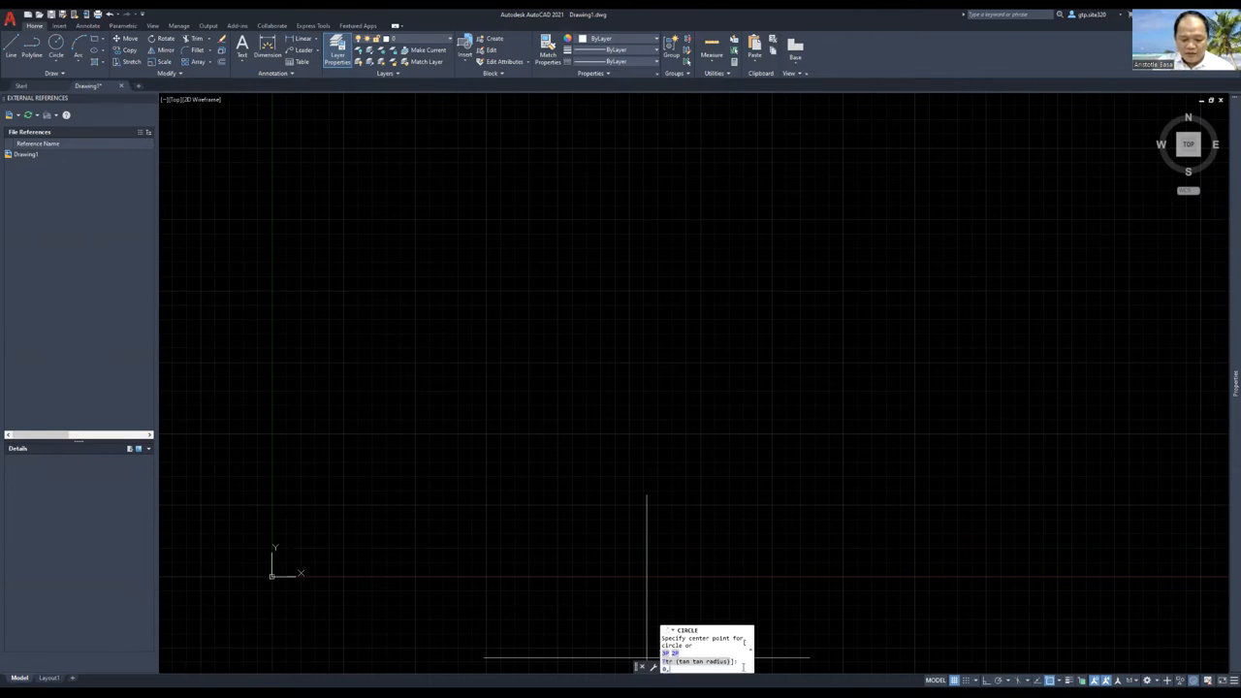
pyautogui.write('0,0')
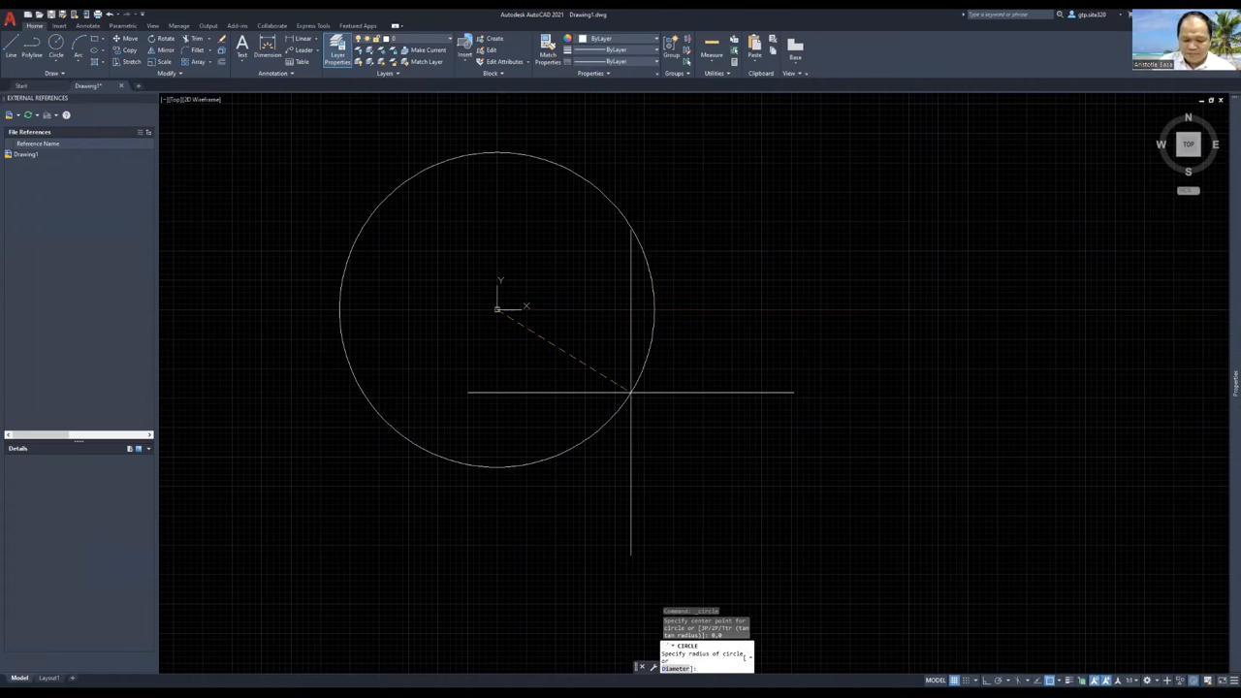
pyautogui.write('5000')
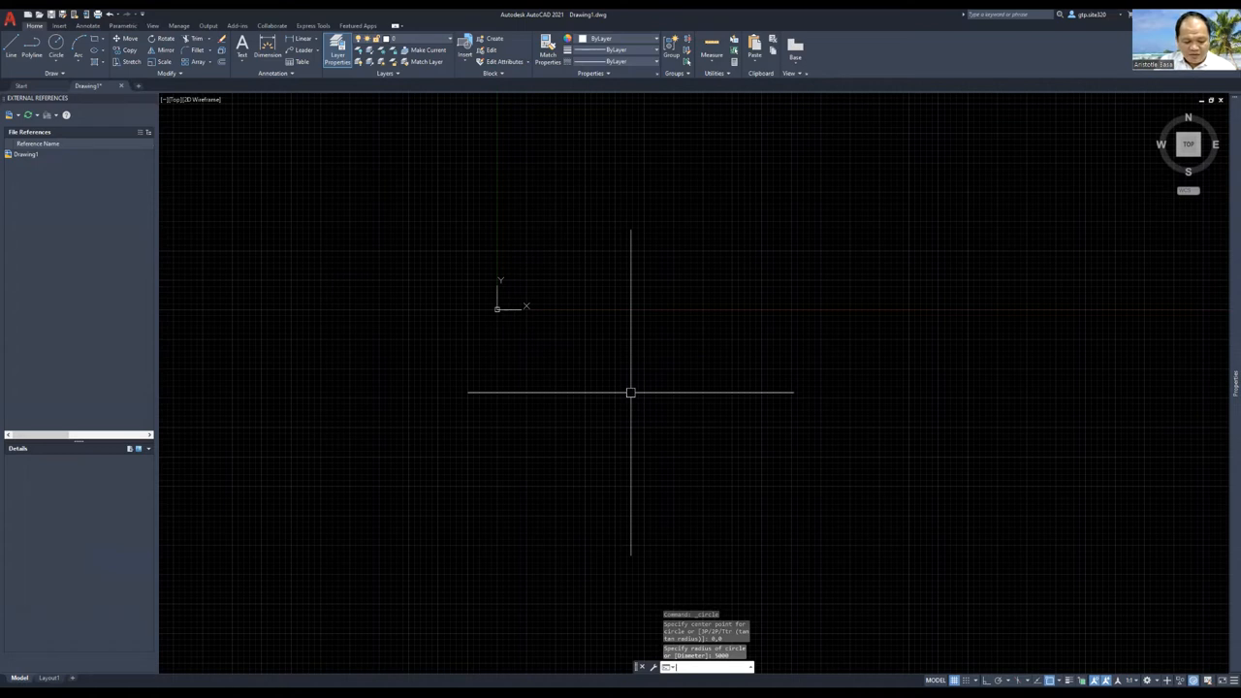
# - Zoom extents (Z) to fit the whole circle in view
pyautogui.write('z')
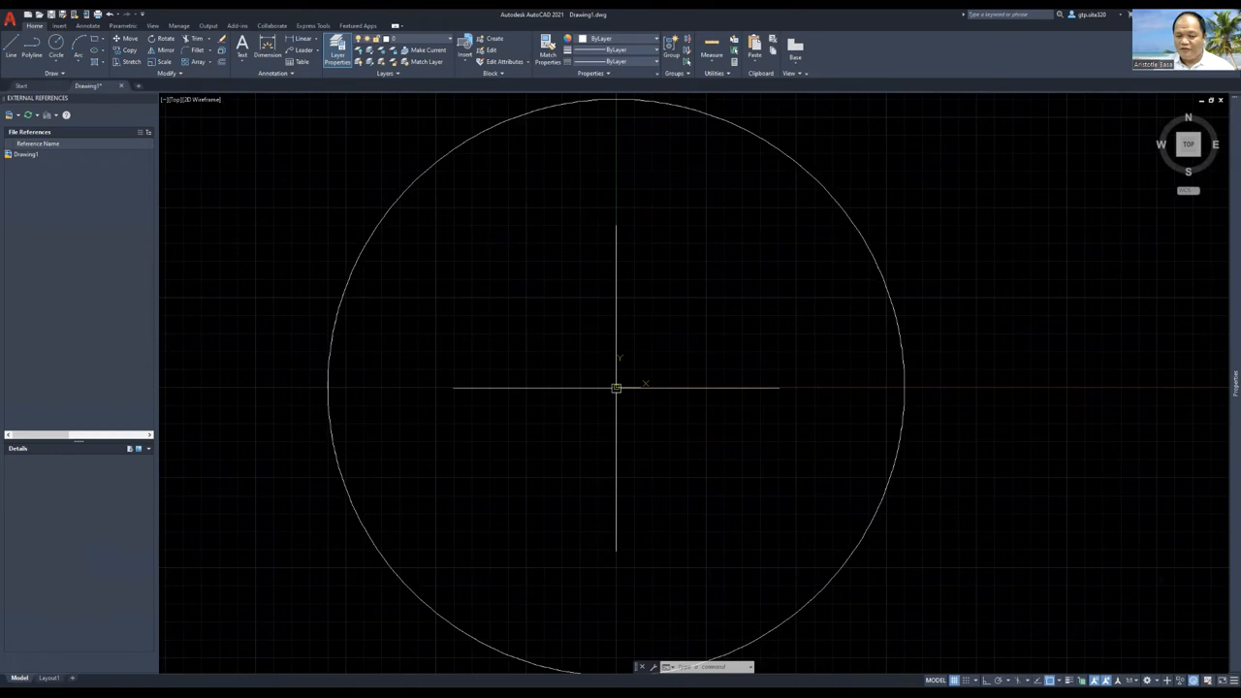
pyautogui.moveTo(896, 365)
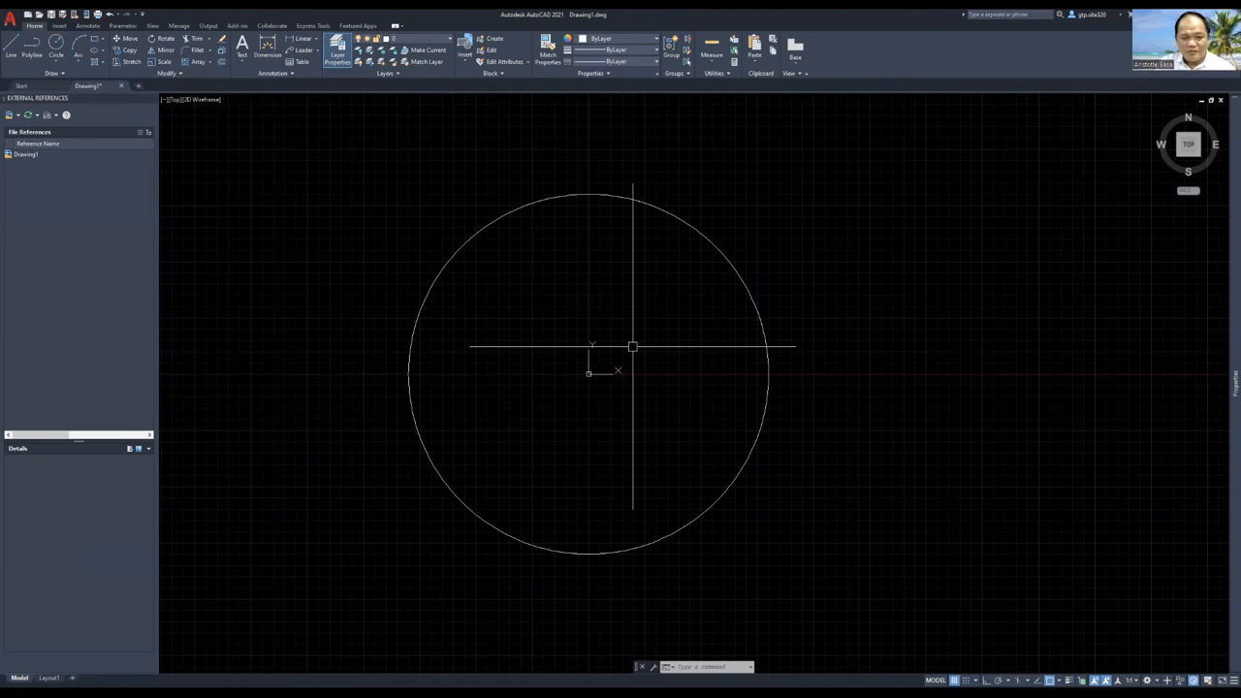
pyautogui.moveTo(272, 151)
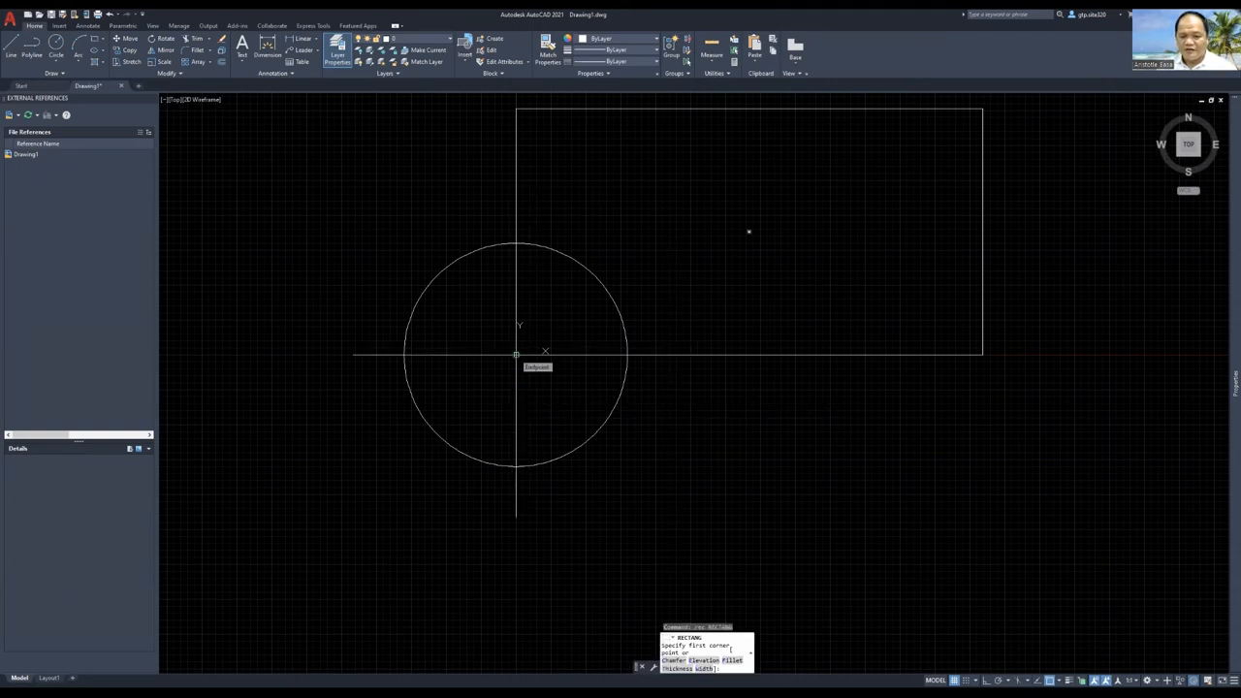
# - Set the far corner of the lower-left rectangle from the circle's centre
pyautogui.click(516, 353)
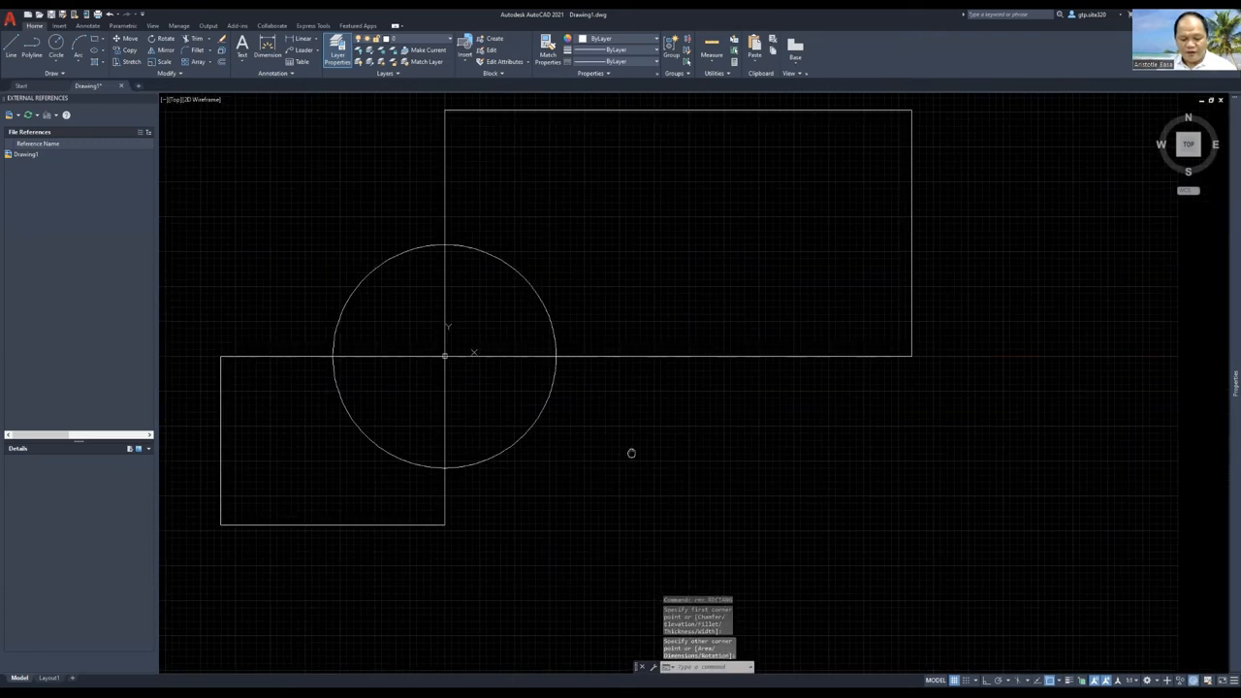
pyautogui.moveTo(633, 448)
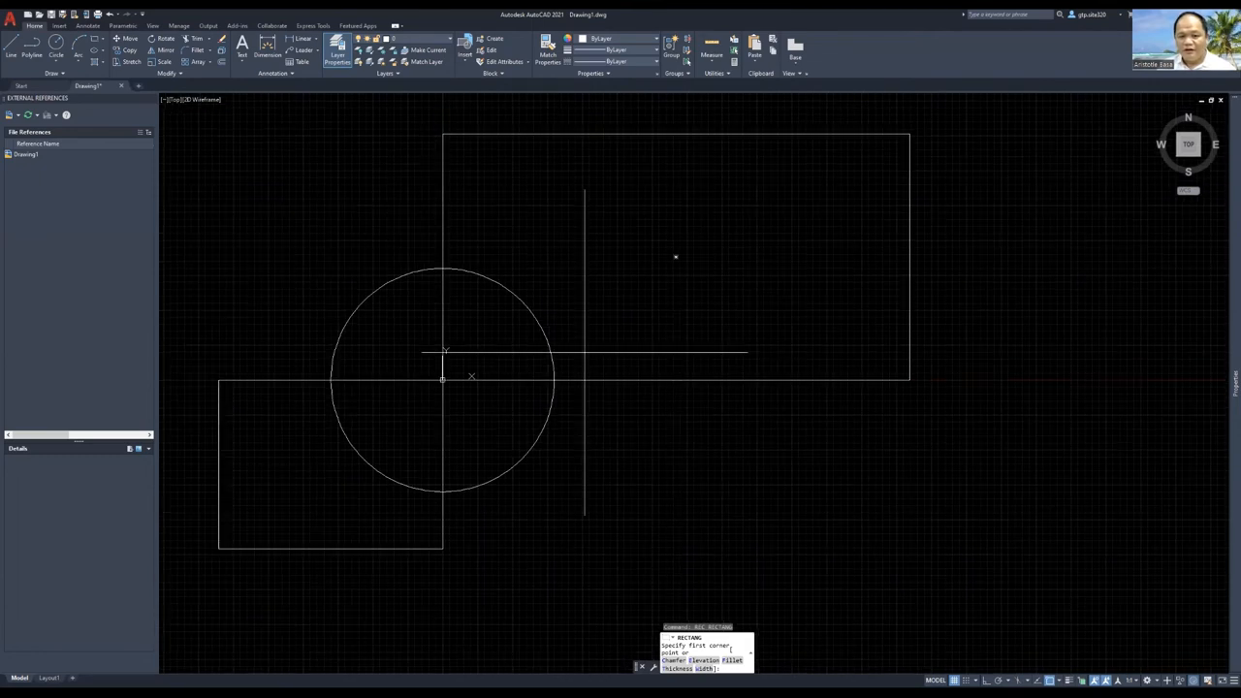
pyautogui.moveTo(699, 262)
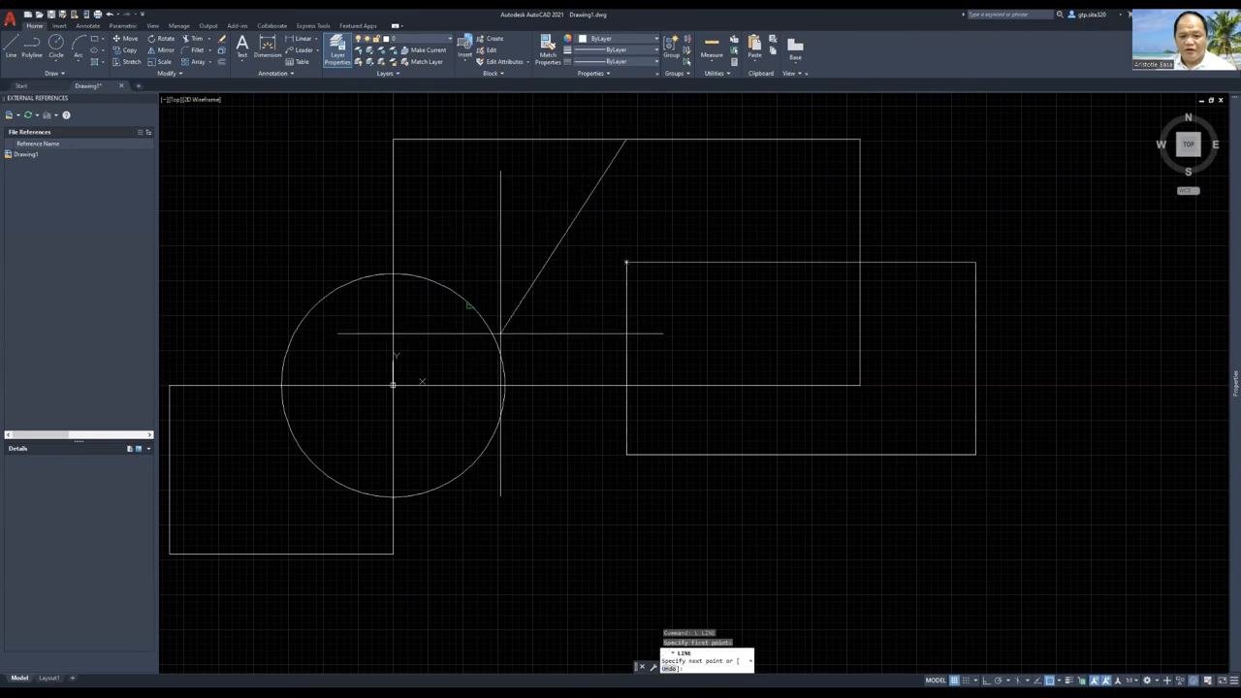
# - Set the next point of the slanted line through the third rectangle
pyautogui.click(799, 264)
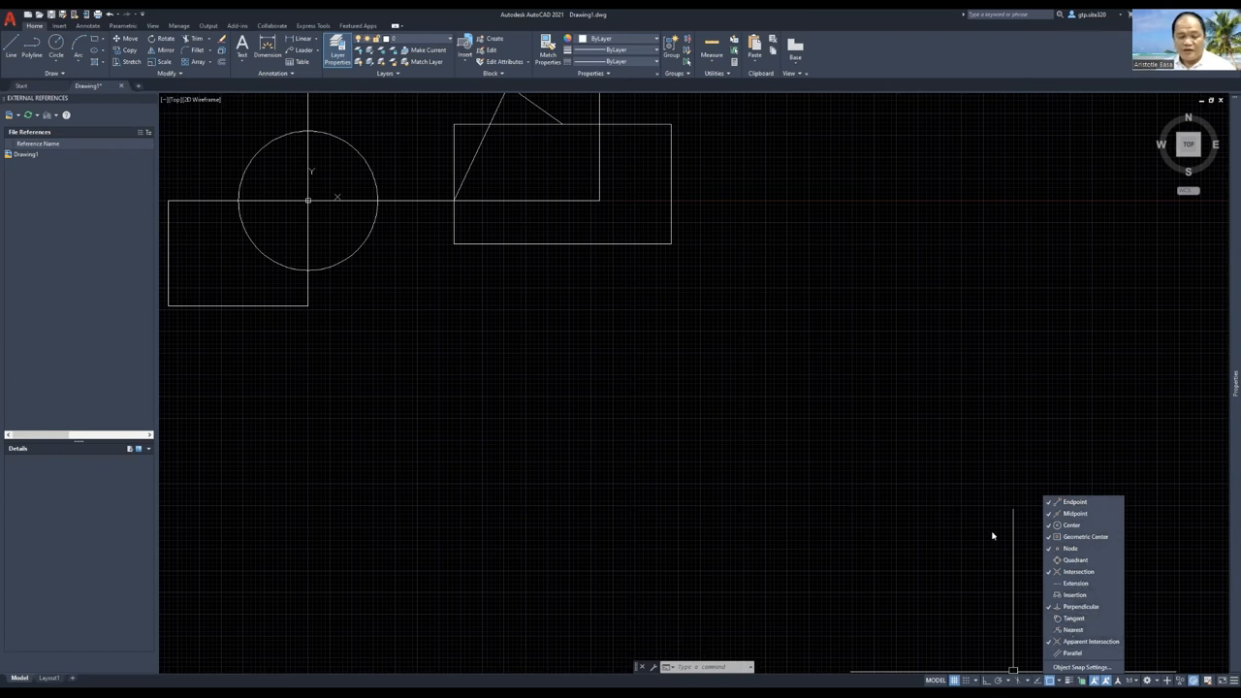
pyautogui.moveTo(974, 590)
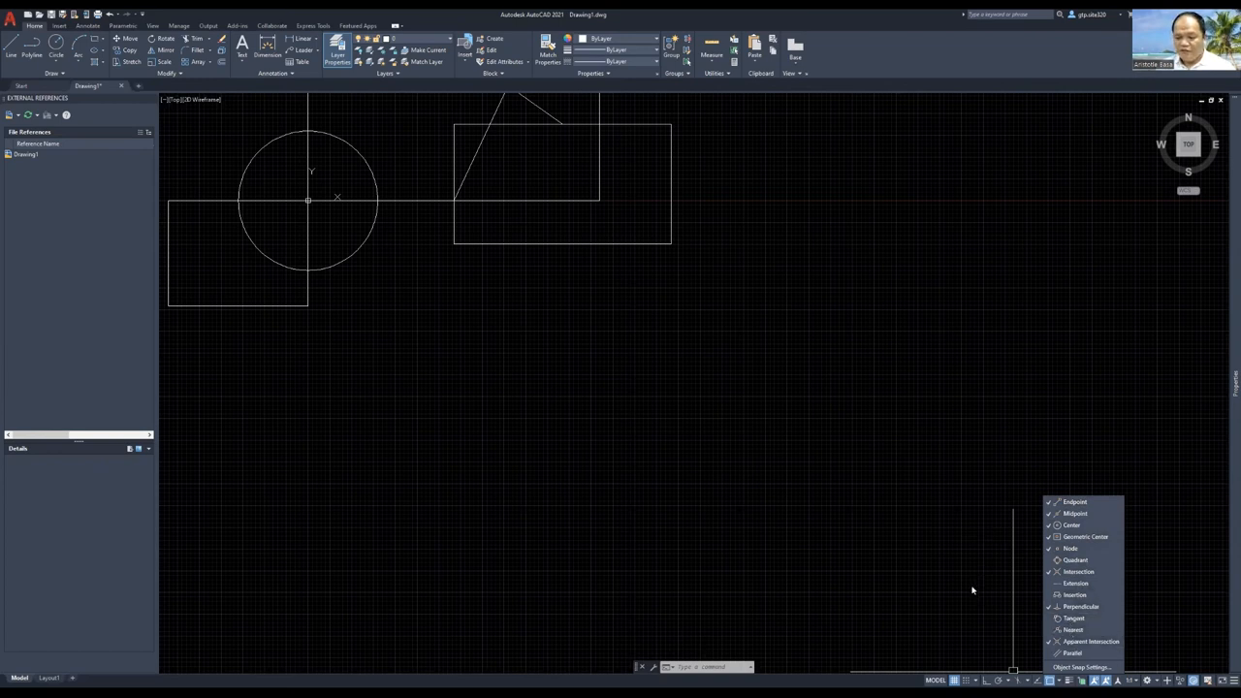
# - Turn on an additional object snap mode such as Perpendicular in the status-bar list
pyautogui.click(970, 589)
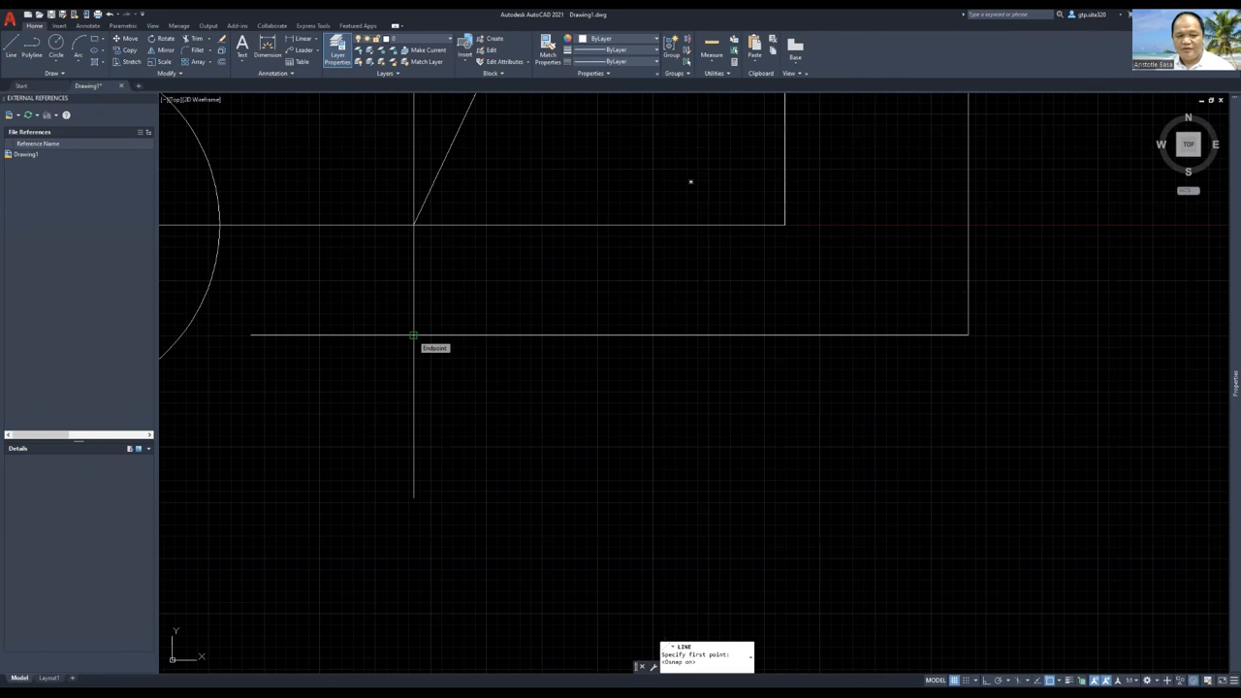
# - Draw a line from the snapped rectangle edge point through two further snapped points
pyautogui.click(415, 336)
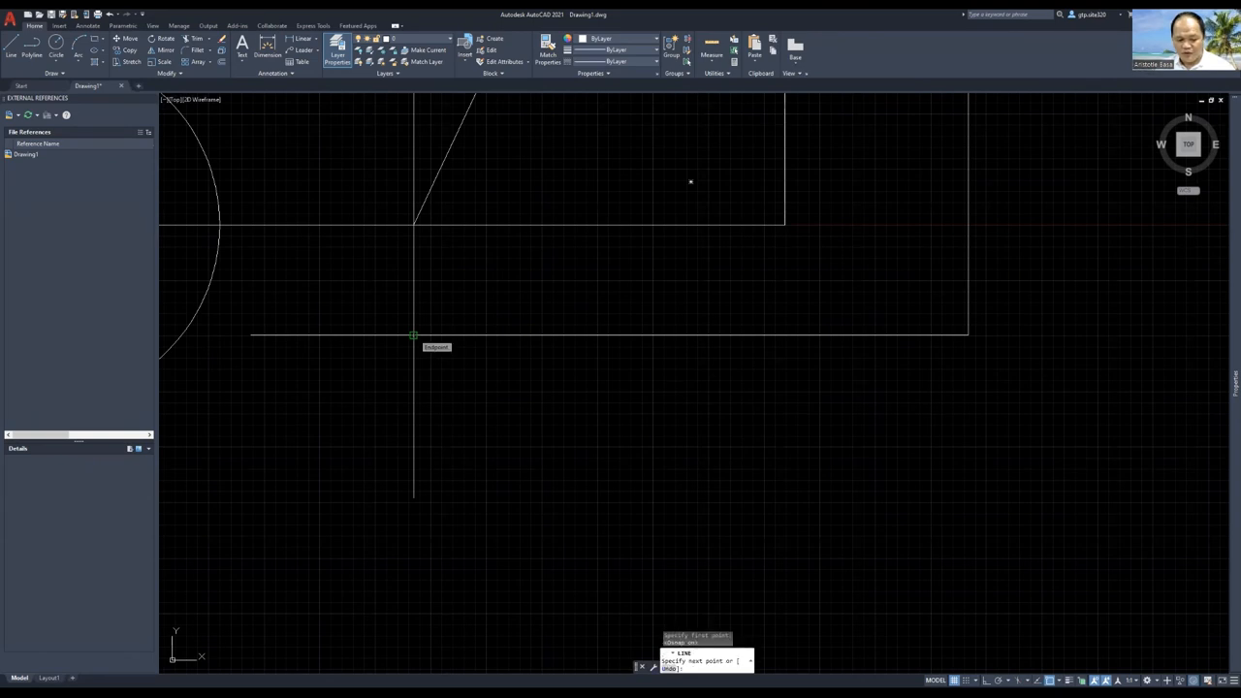
pyautogui.click(650, 333)
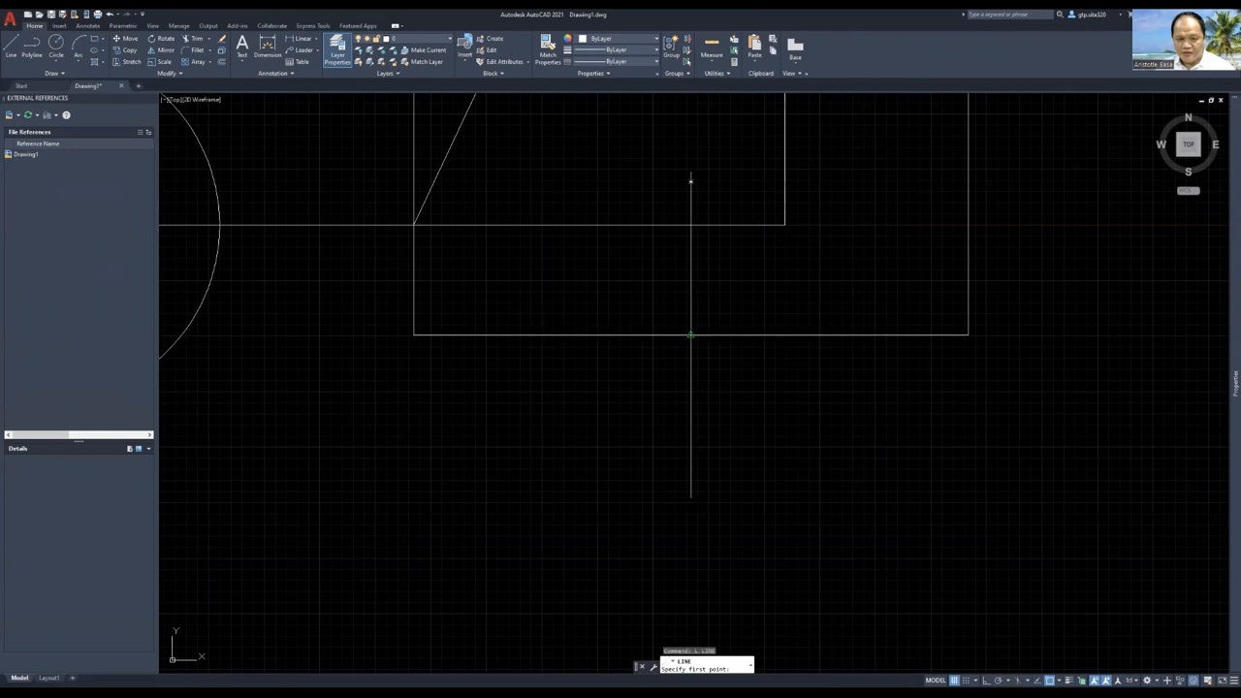
pyautogui.moveTo(691, 335)
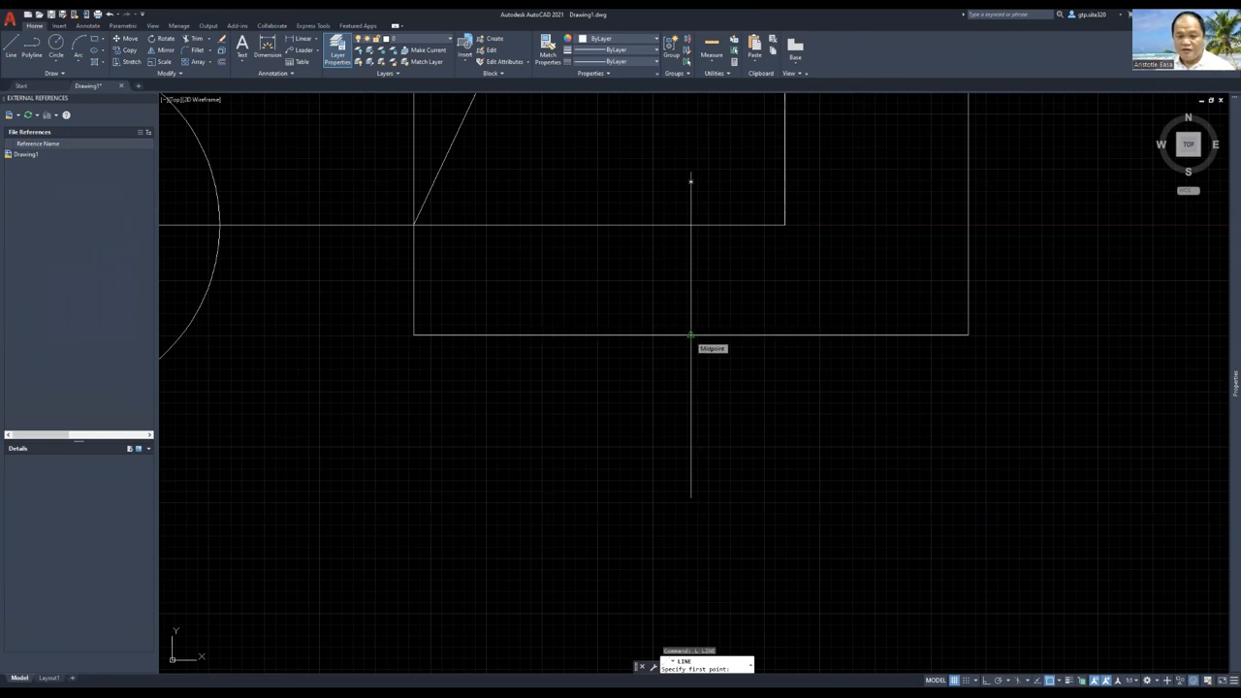
pyautogui.click(691, 183)
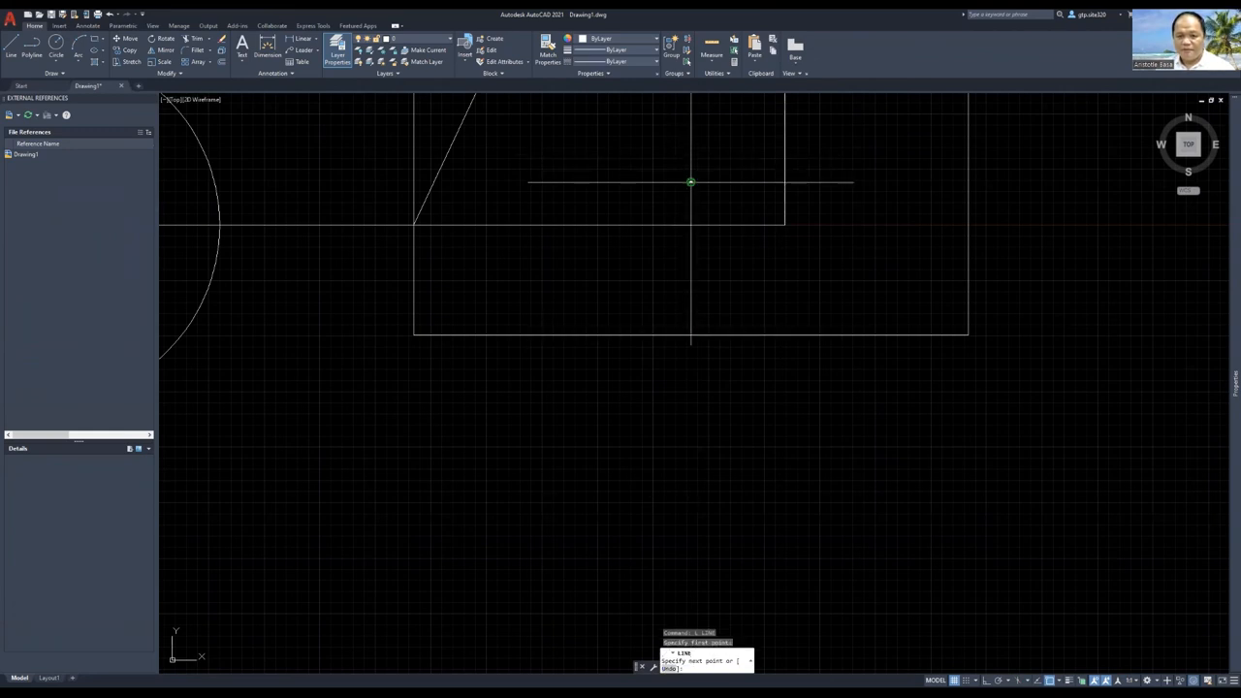
pyautogui.moveTo(691, 183)
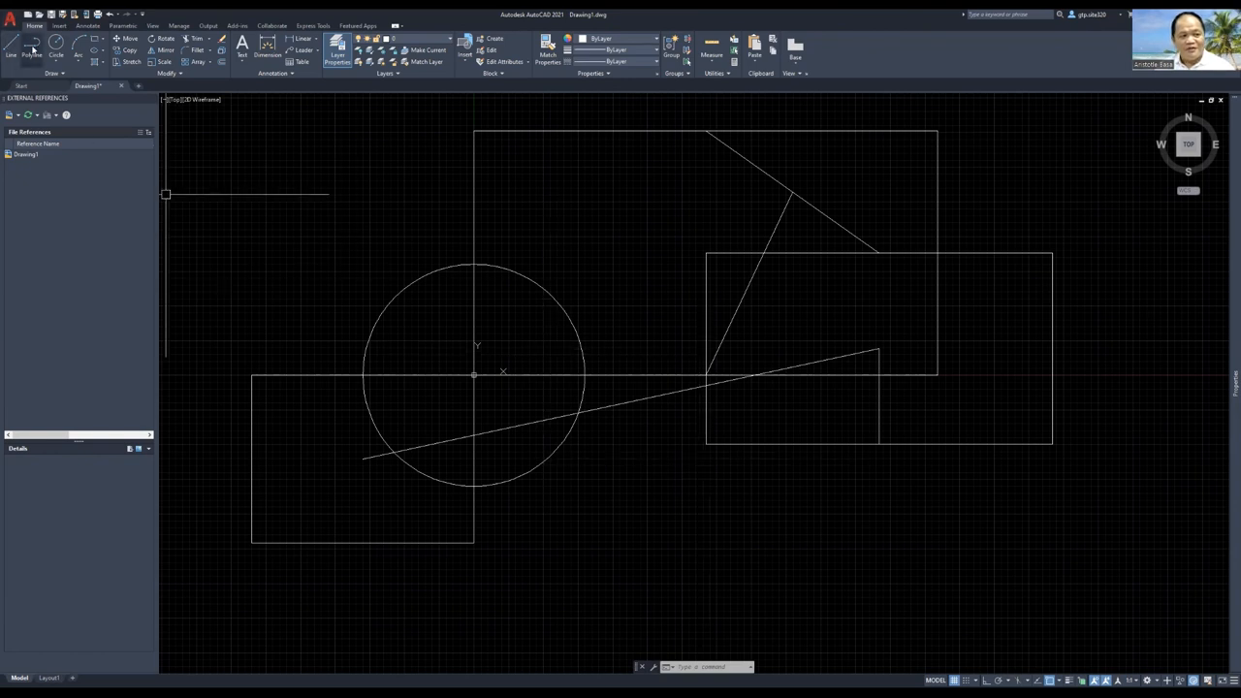
pyautogui.moveTo(56, 47)
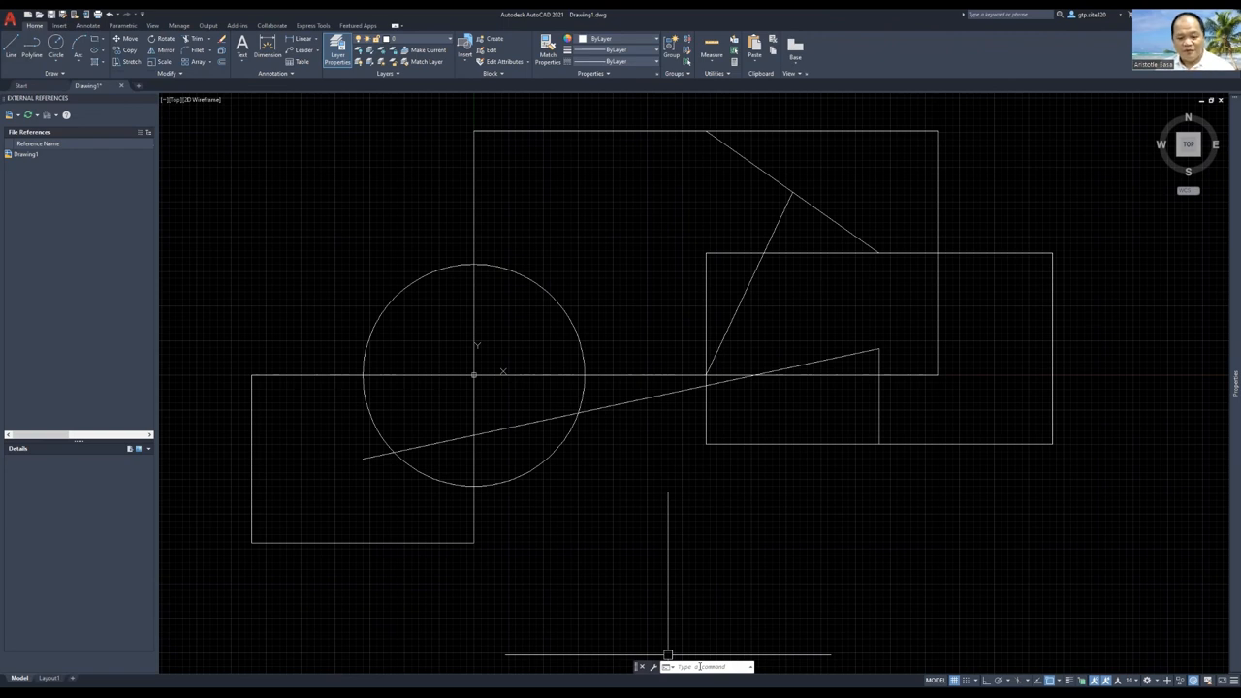
pyautogui.moveTo(1028, 637)
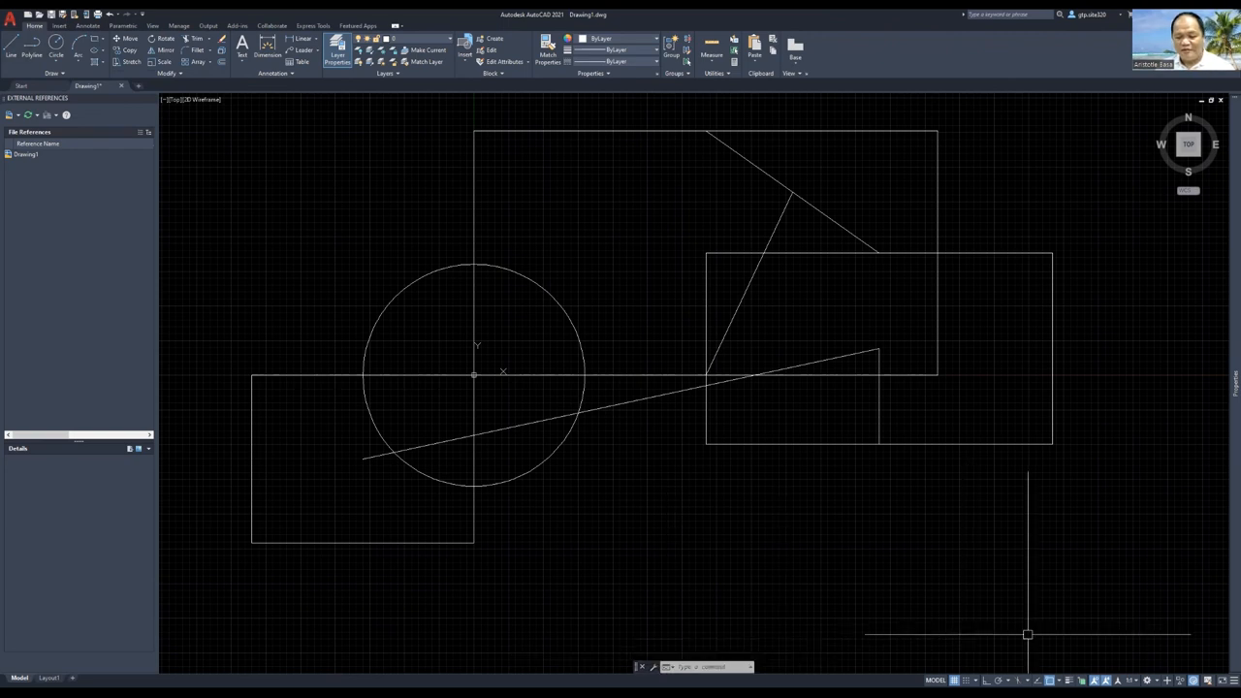